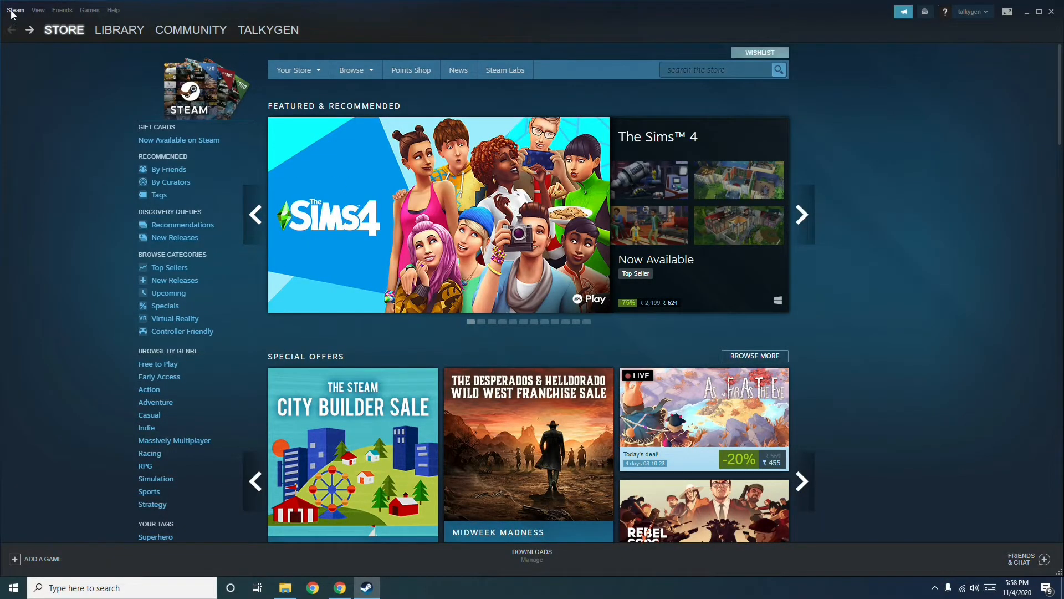
- Enable 'Don't save account credentials on this computer' on the Account page and list beta participation choices
left_click(14, 10)
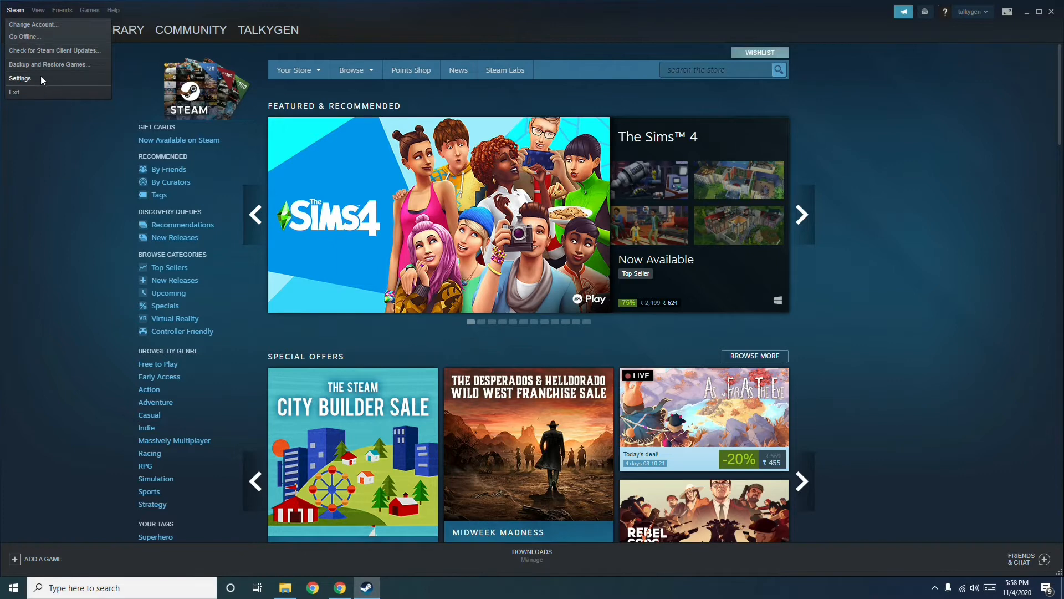
left_click(20, 78)
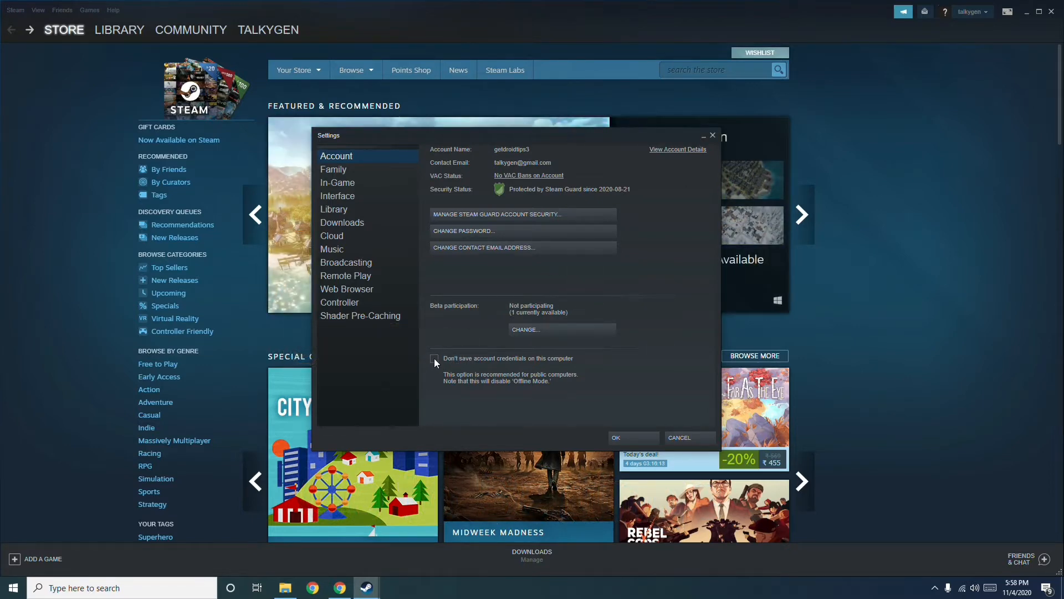
left_click(433, 359)
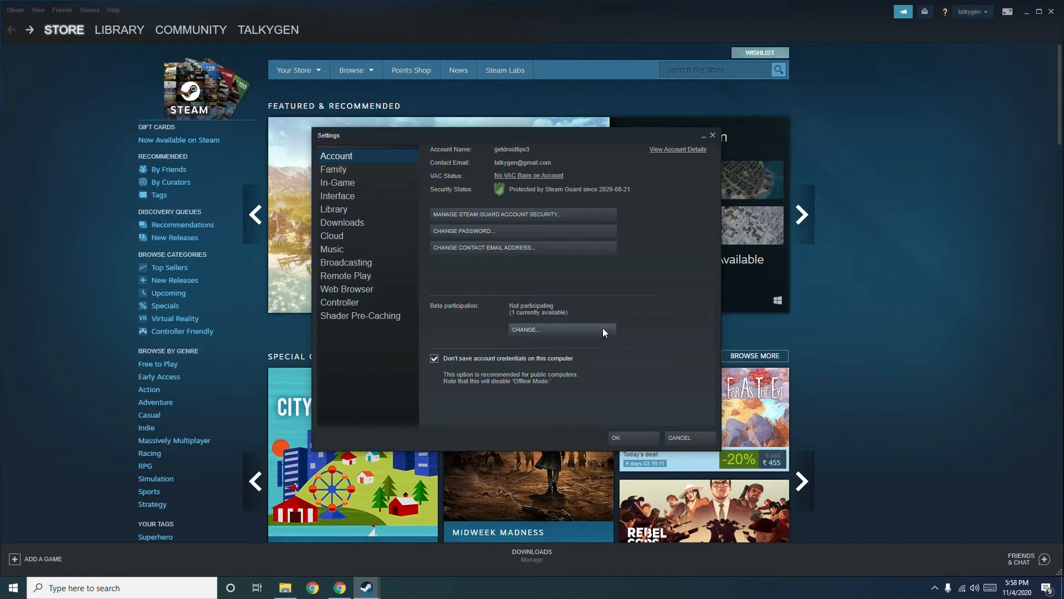
mouse_move(534, 334)
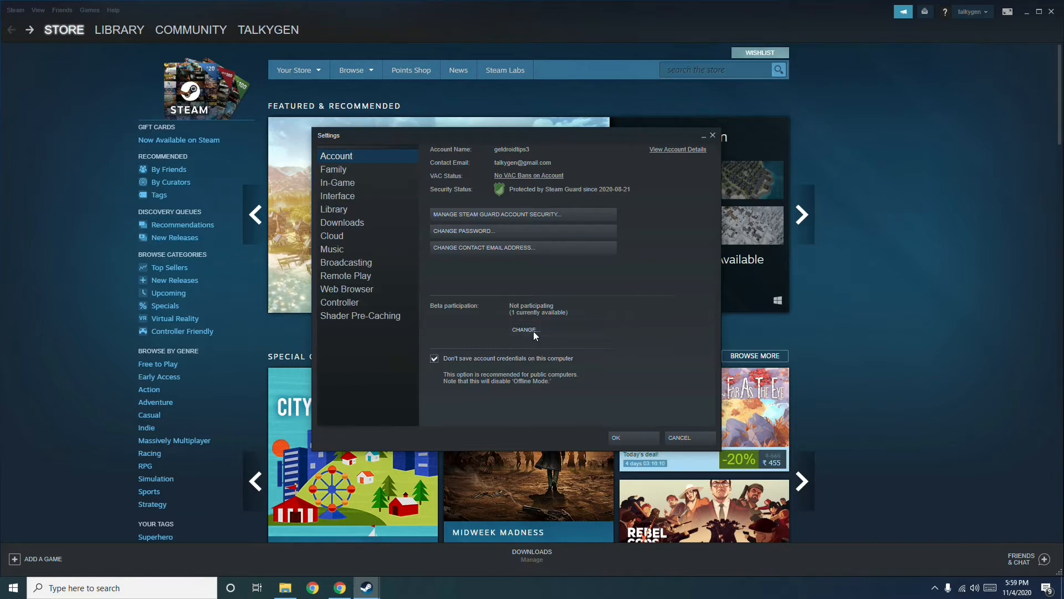
left_click(522, 330)
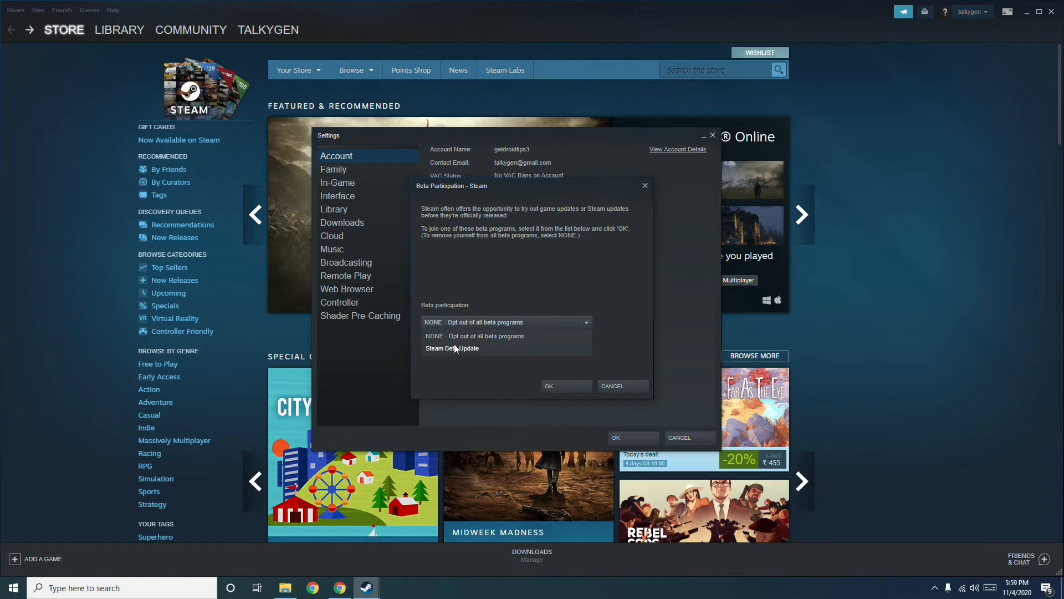
- Choose Steam Beta Update as the beta participation, bringing up the restart-required notice
left_click(451, 347)
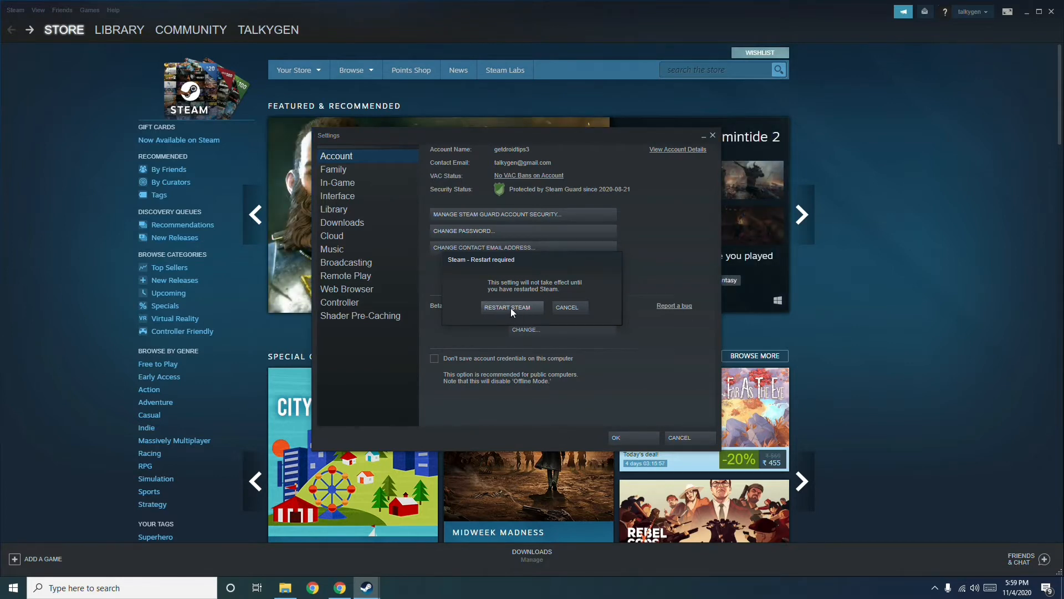
mouse_move(608, 344)
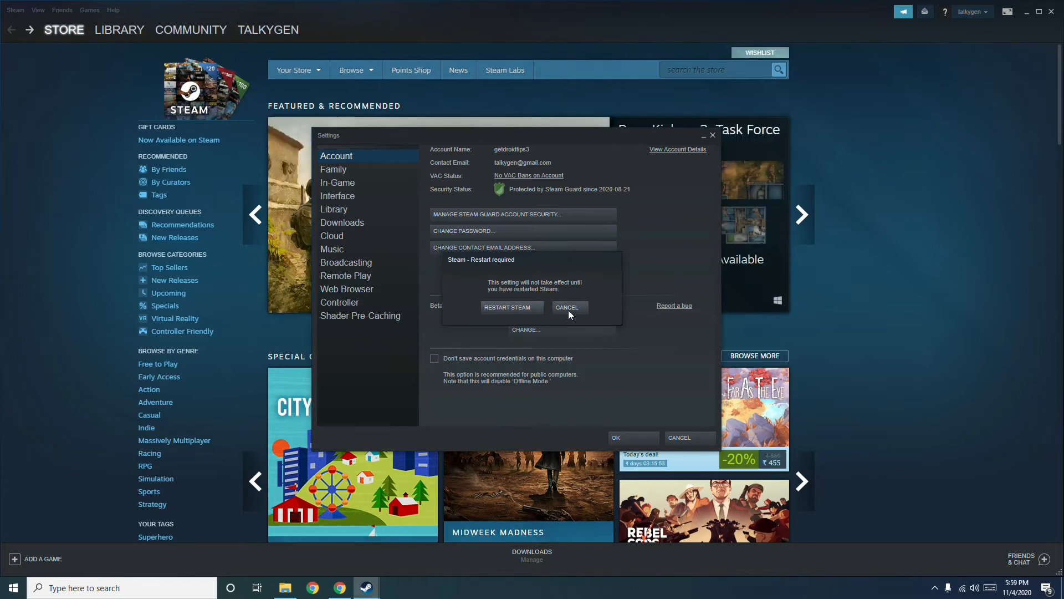
mouse_move(573, 313)
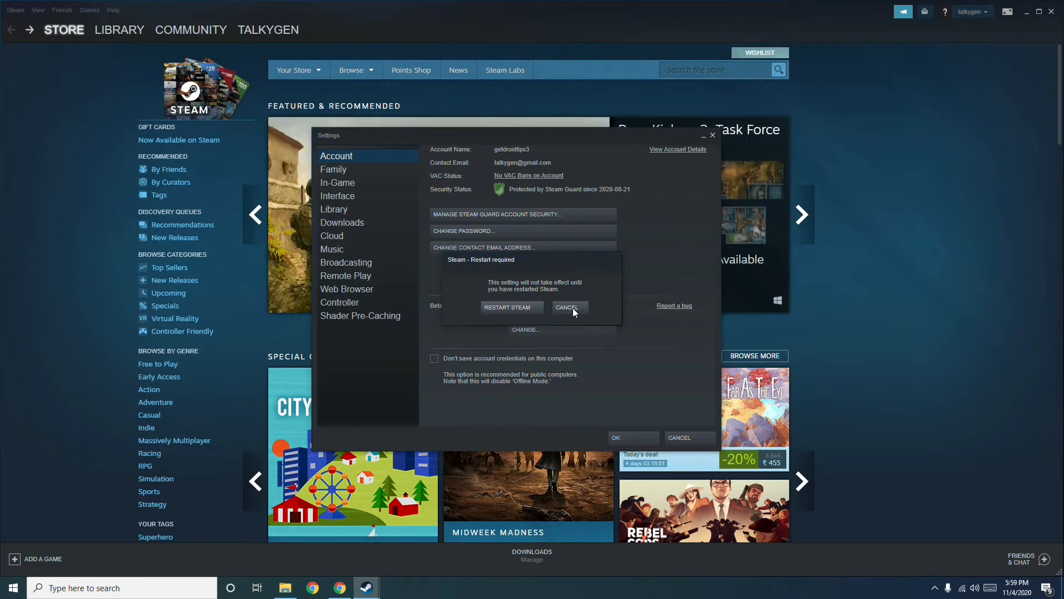